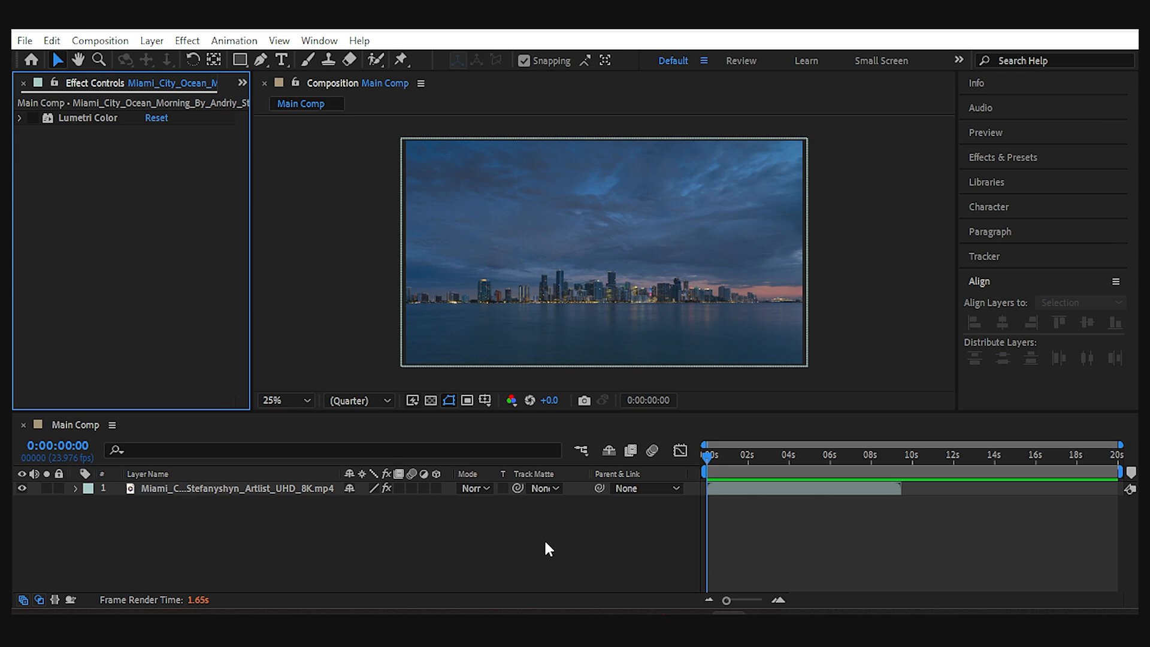
mouse_move(182, 409)
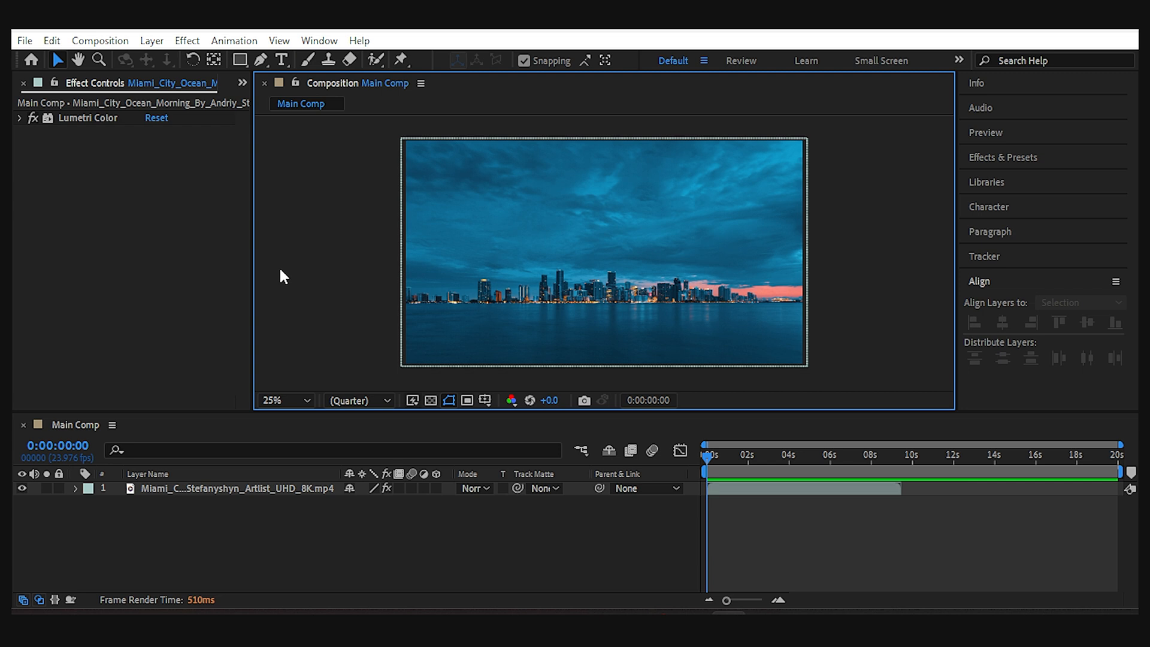
Step: Apply the Mirror effect to the Miami skyline clip via the Effects & Presets search
click(1003, 157)
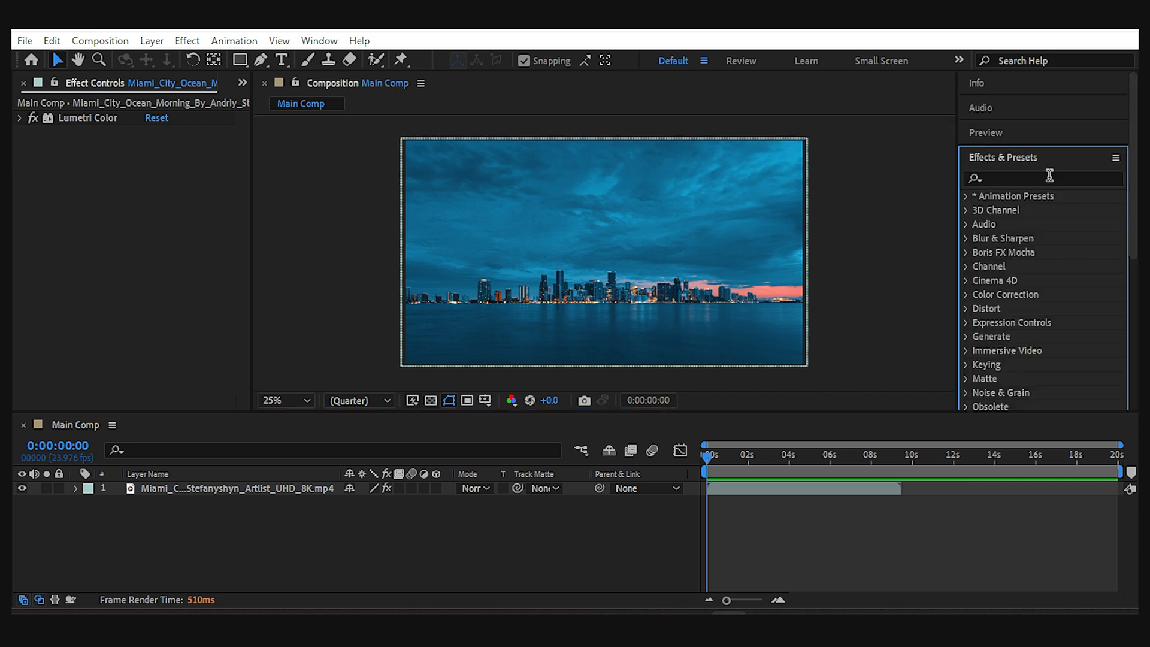
text(mirror)
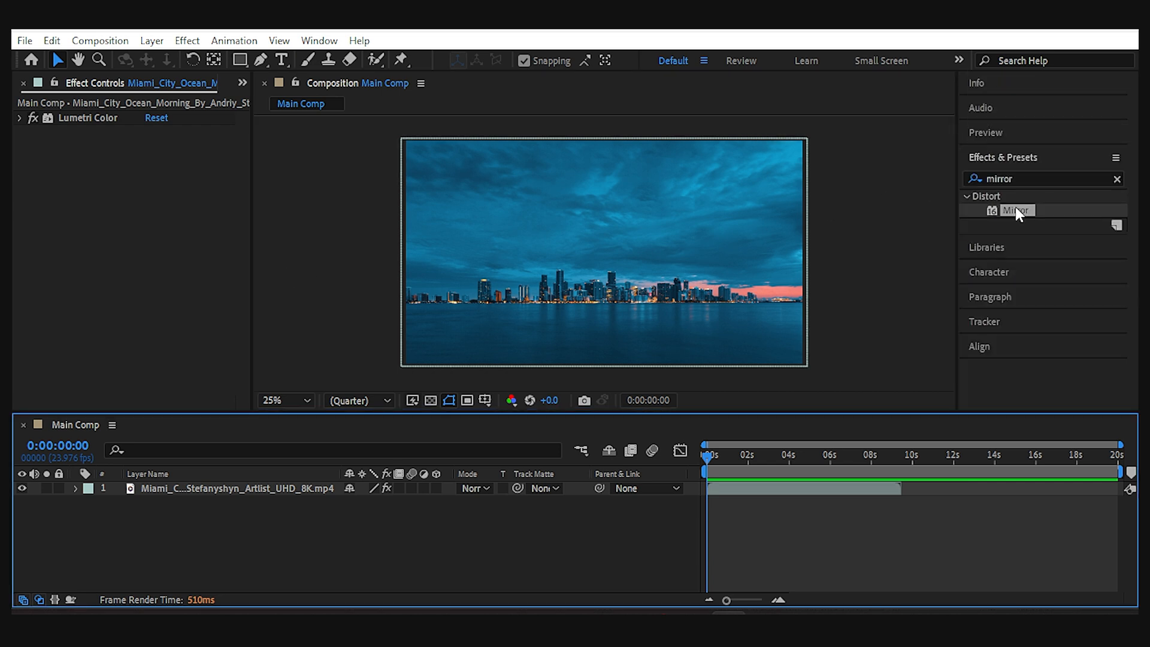
double_click(1017, 211)
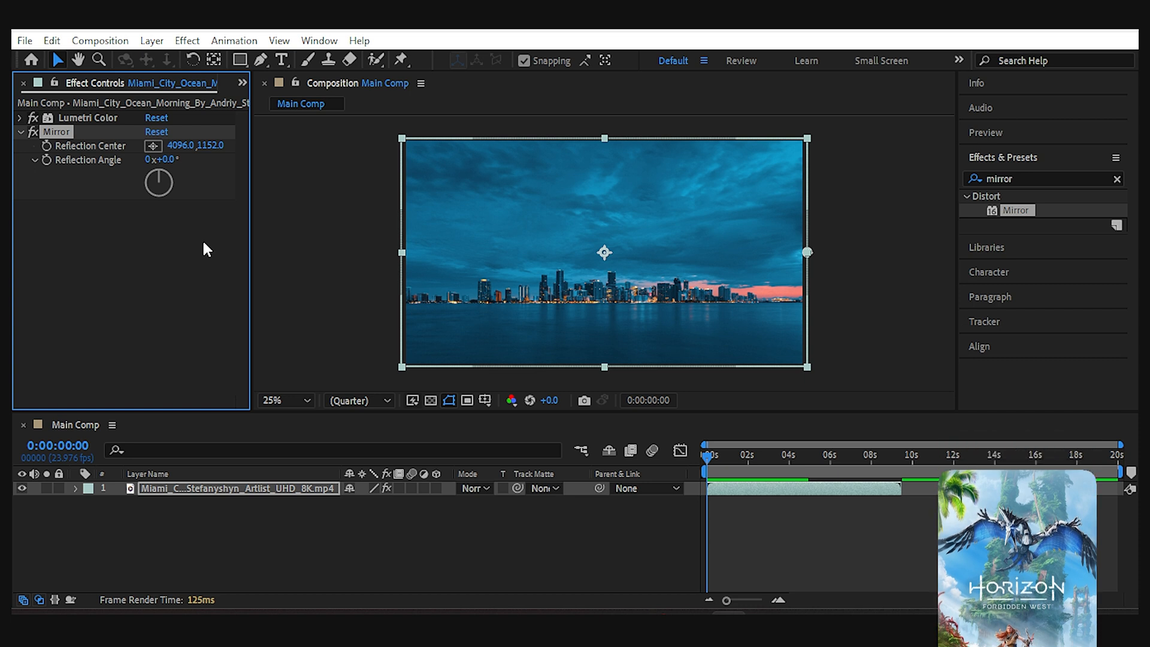
Step: Set Reflection Angle to 35° and move the Reflection Center so the skyline folds upward on the right
click(165, 159)
text(35)
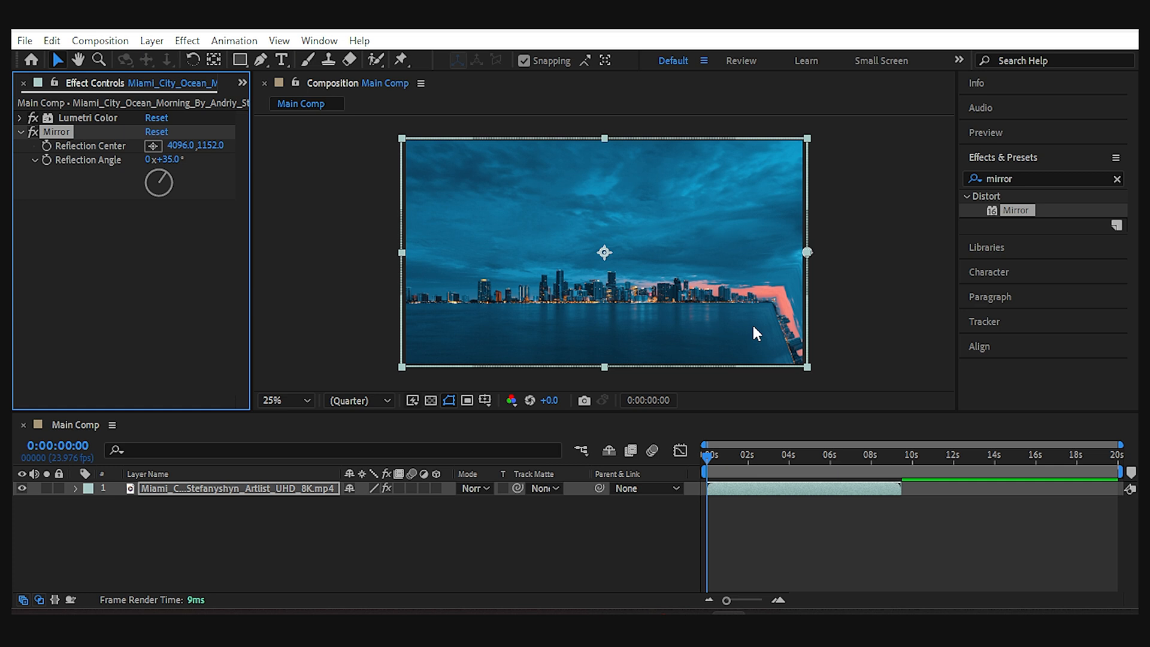
drag(806, 251, 742, 252)
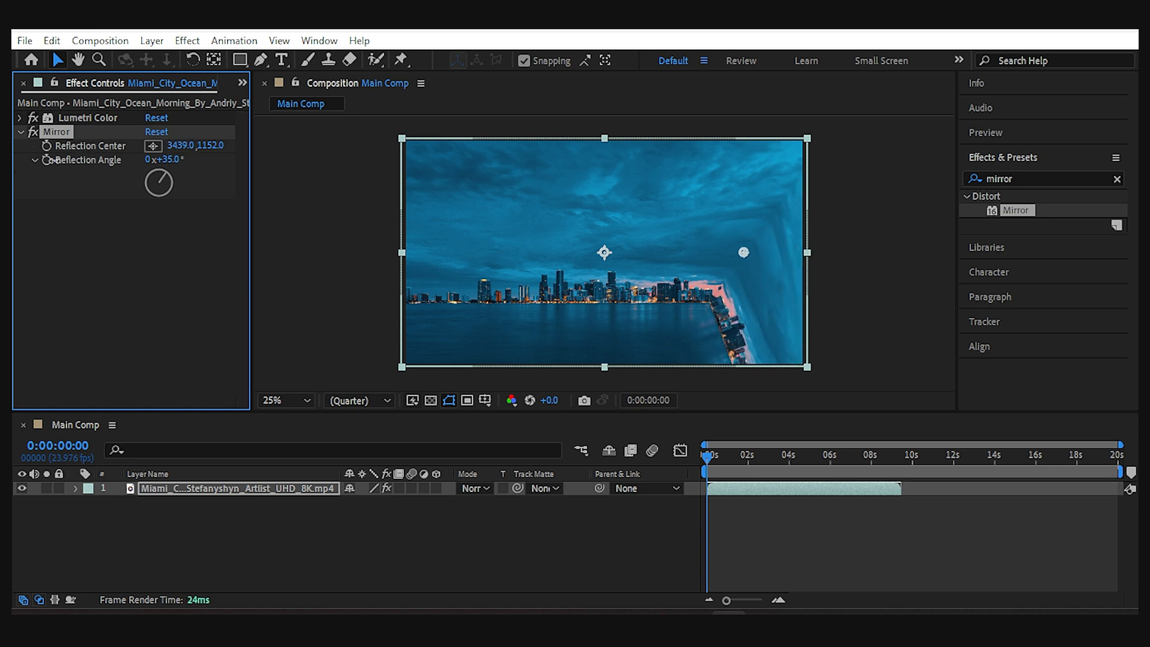
drag(193, 145, 176, 145)
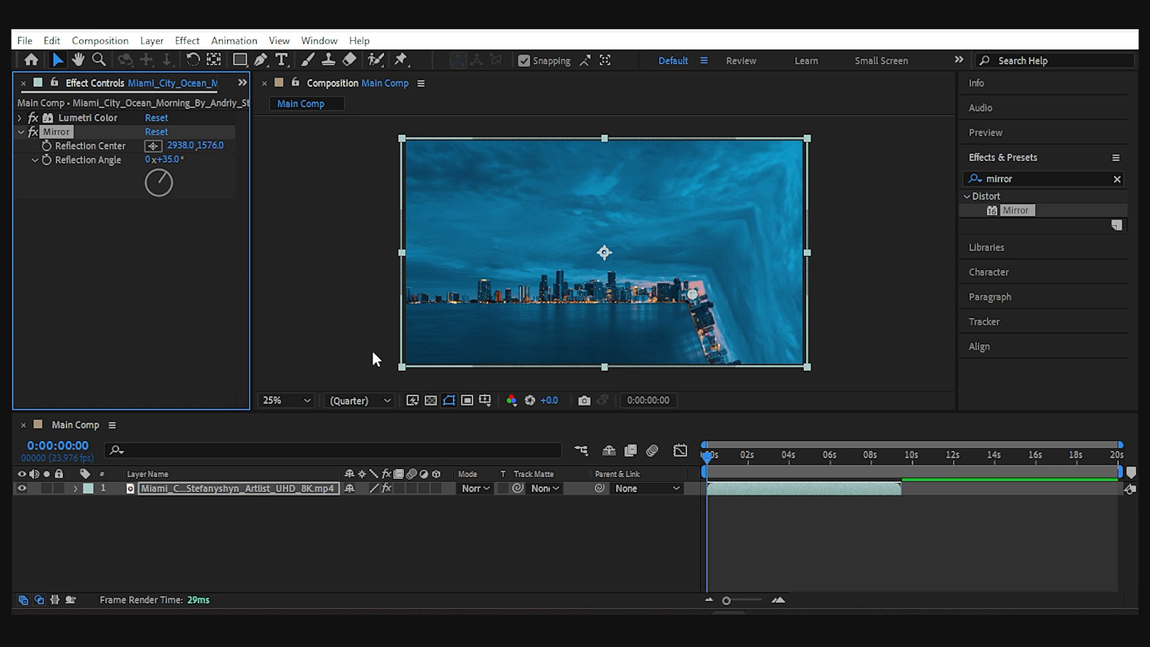
mouse_move(849, 353)
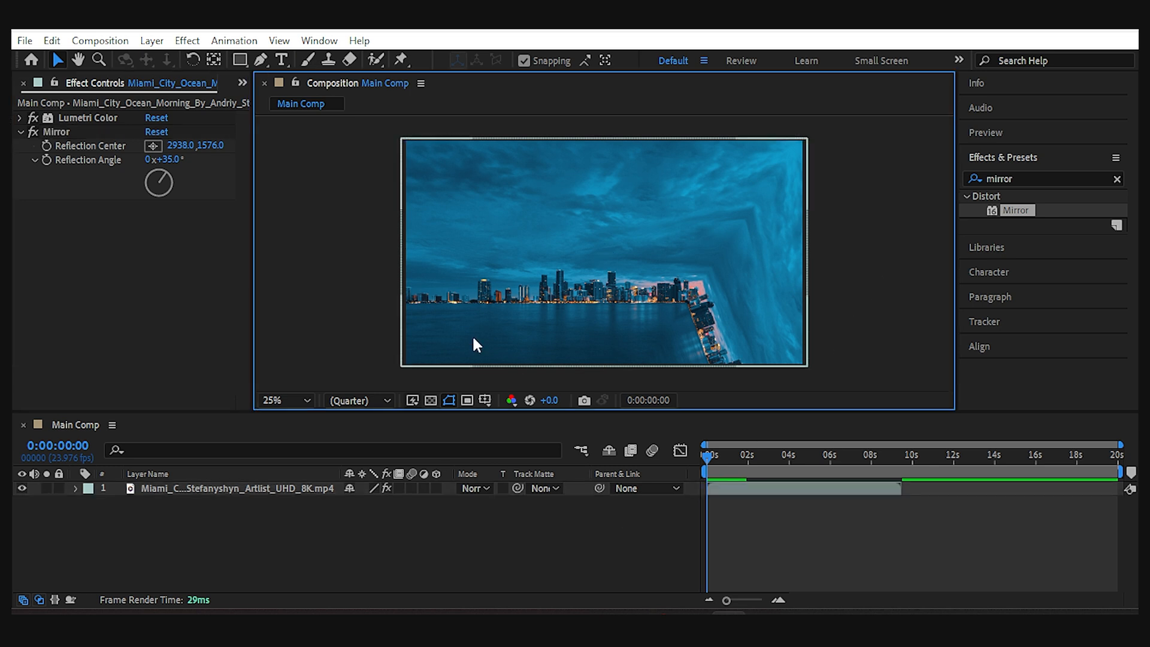
Step: Select the first Mirror effect as the source for the -135° left-side duplicate
click(56, 131)
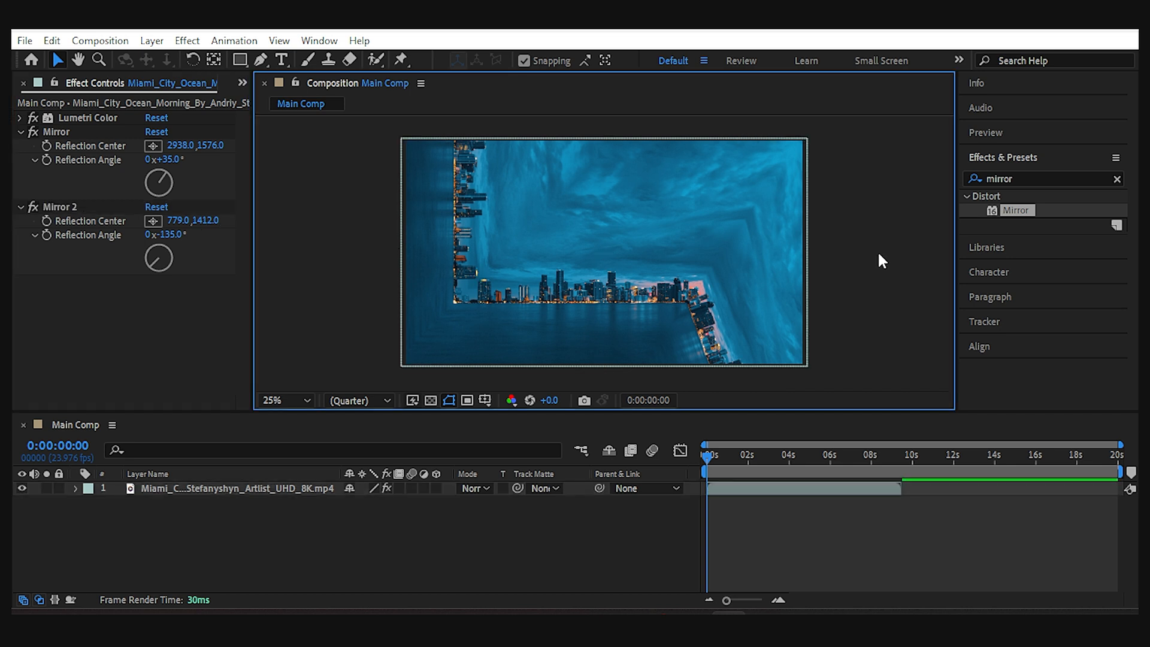
mouse_move(901, 343)
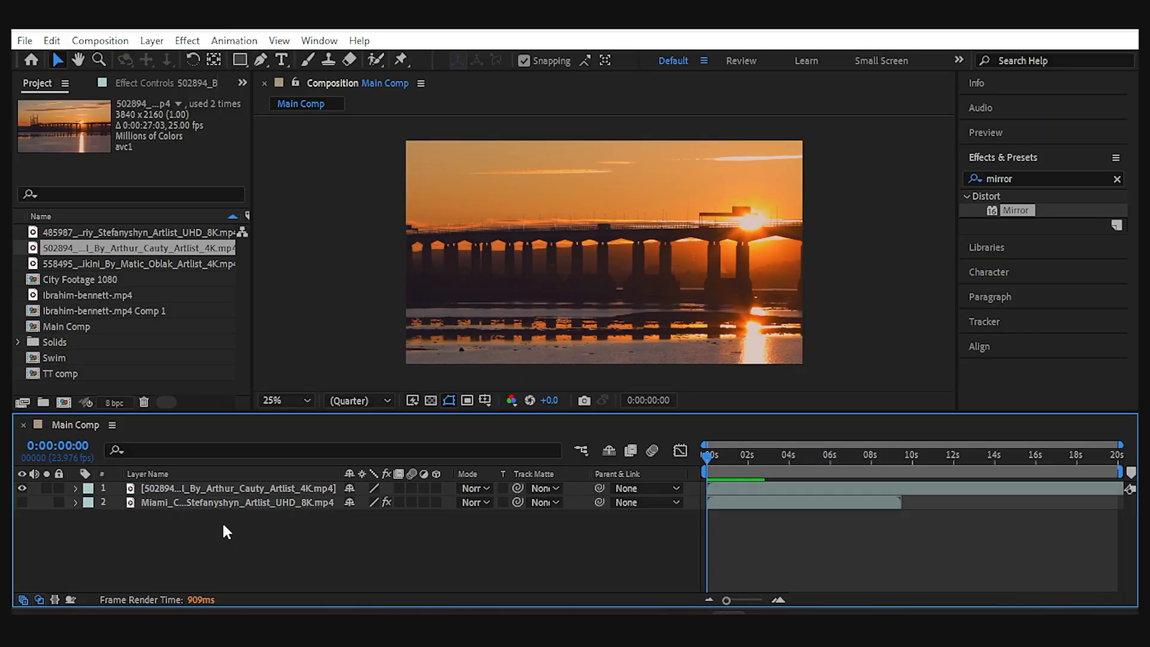
Step: Select the bridge sundown clip's layer to receive the -45° Mirror effect
click(74, 488)
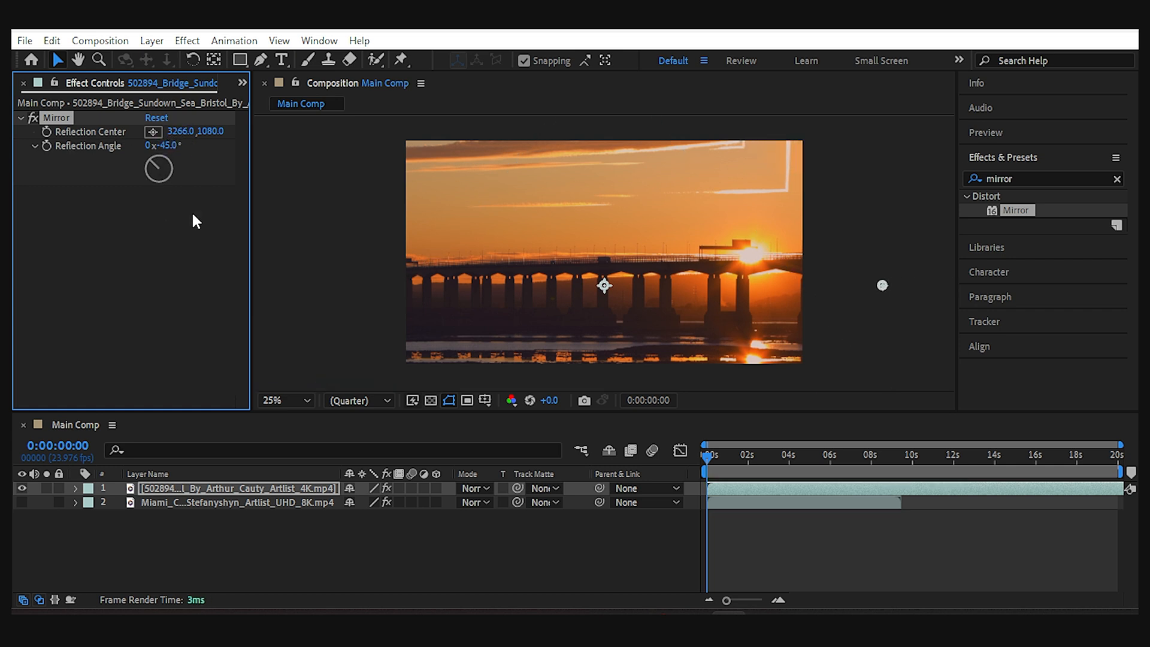
Step: Shift the bridge clip's Mirror Reflection Center downward before duplicating it at -135.5°
drag(205, 132, 217, 132)
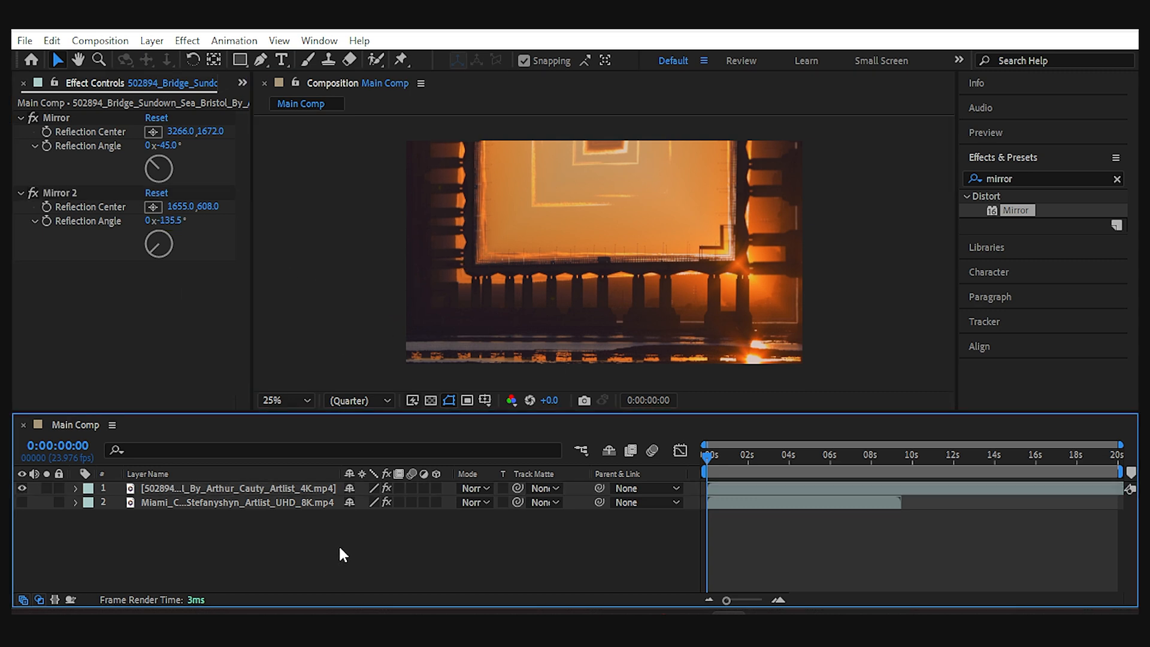
mouse_move(260, 483)
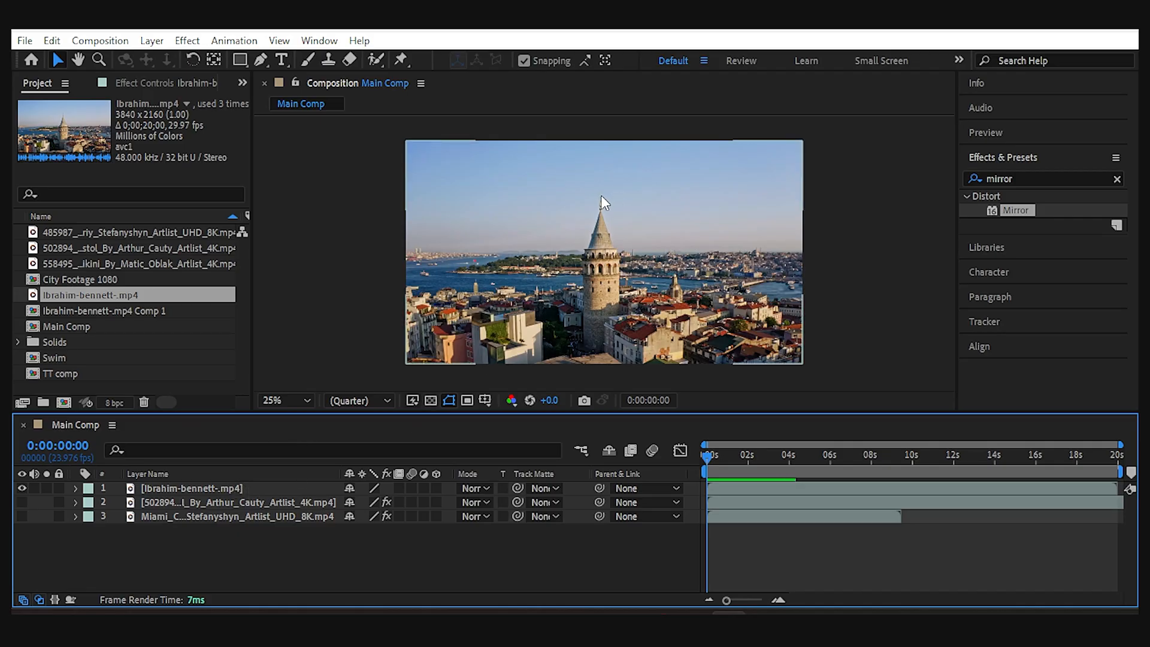
mouse_move(564, 243)
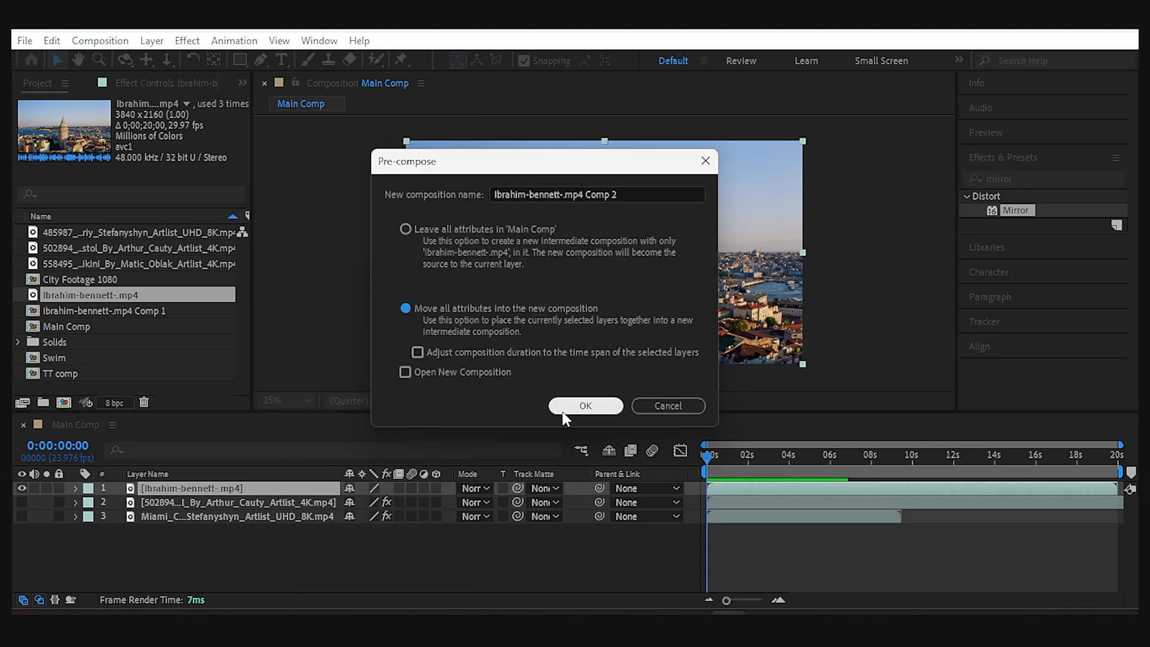
Step: Confirm pre-composing the aerial tower clip and reduce its comp height to 540
click(585, 406)
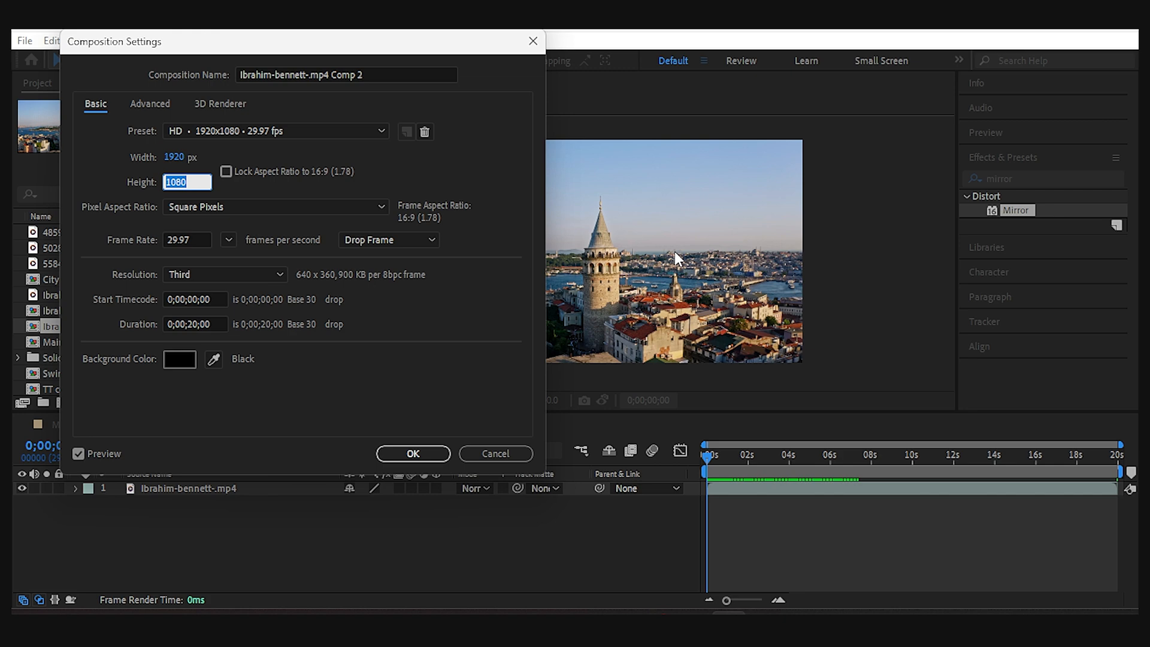
text(5)
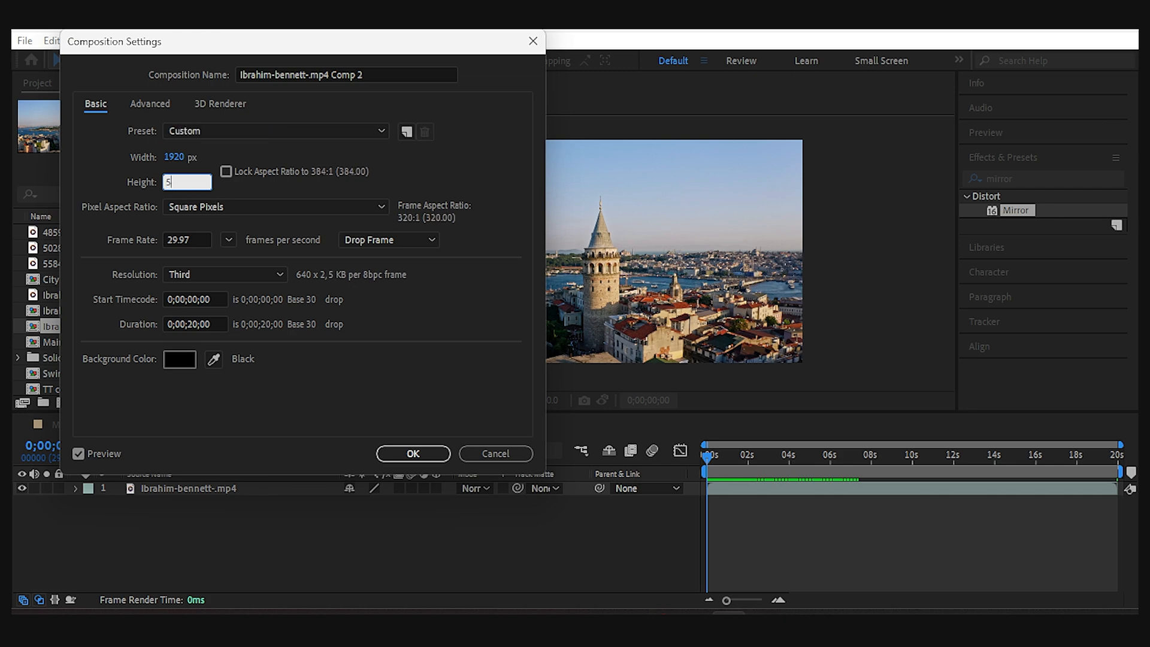
click(412, 453)
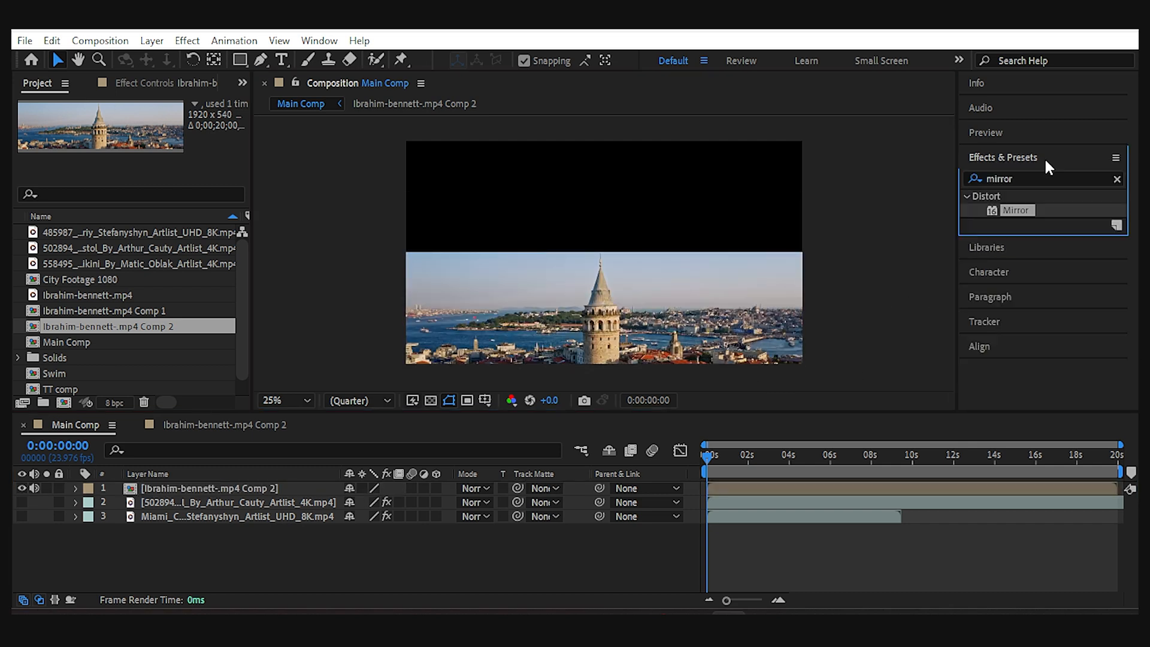
Step: Apply Motion Tile to the tower strip comp and enable Mirror Edges for flipped copies
text(motion)
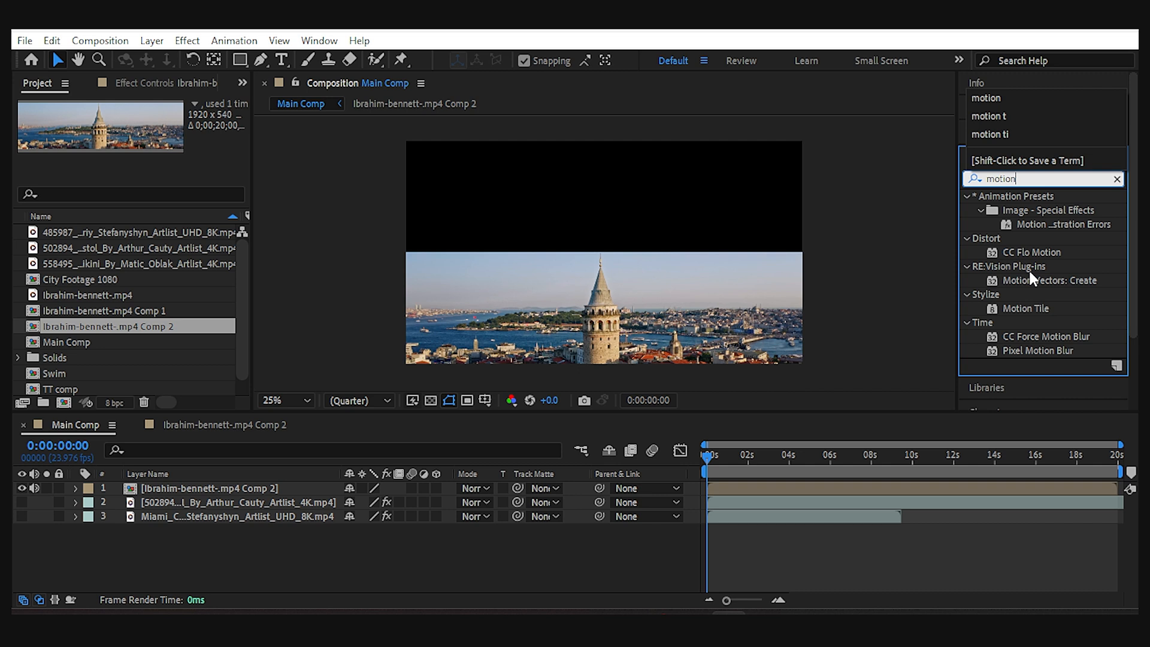
double_click(1027, 308)
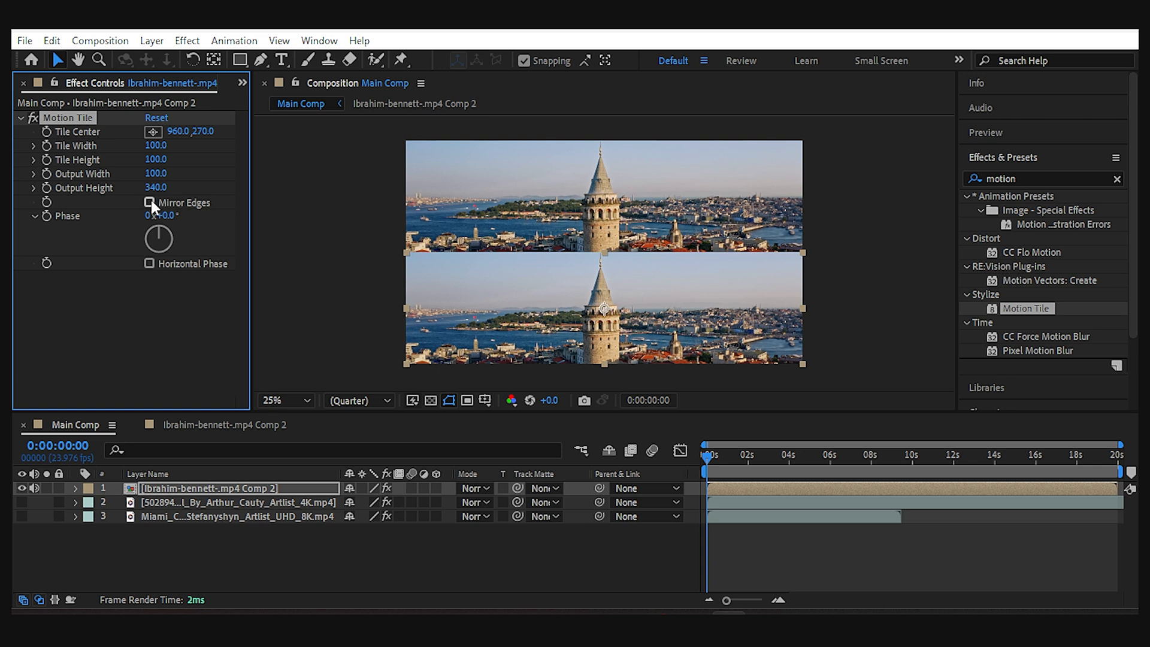
click(148, 203)
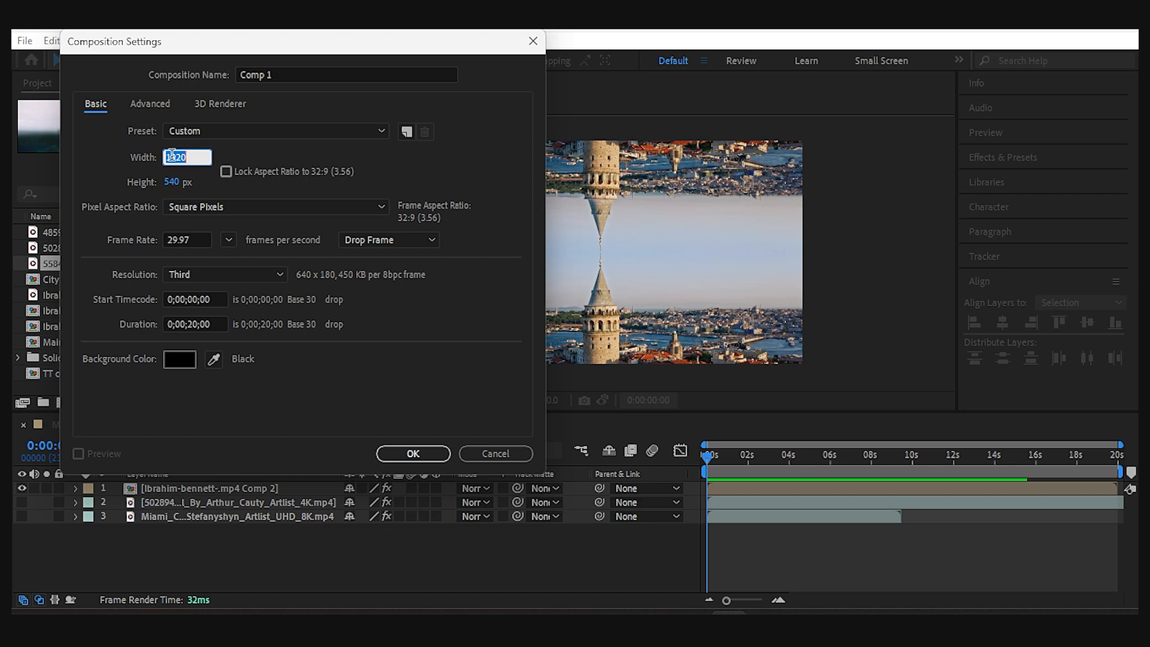
Step: Enter 1080 as the width of the new portrait composition Comp 1
text(1080)
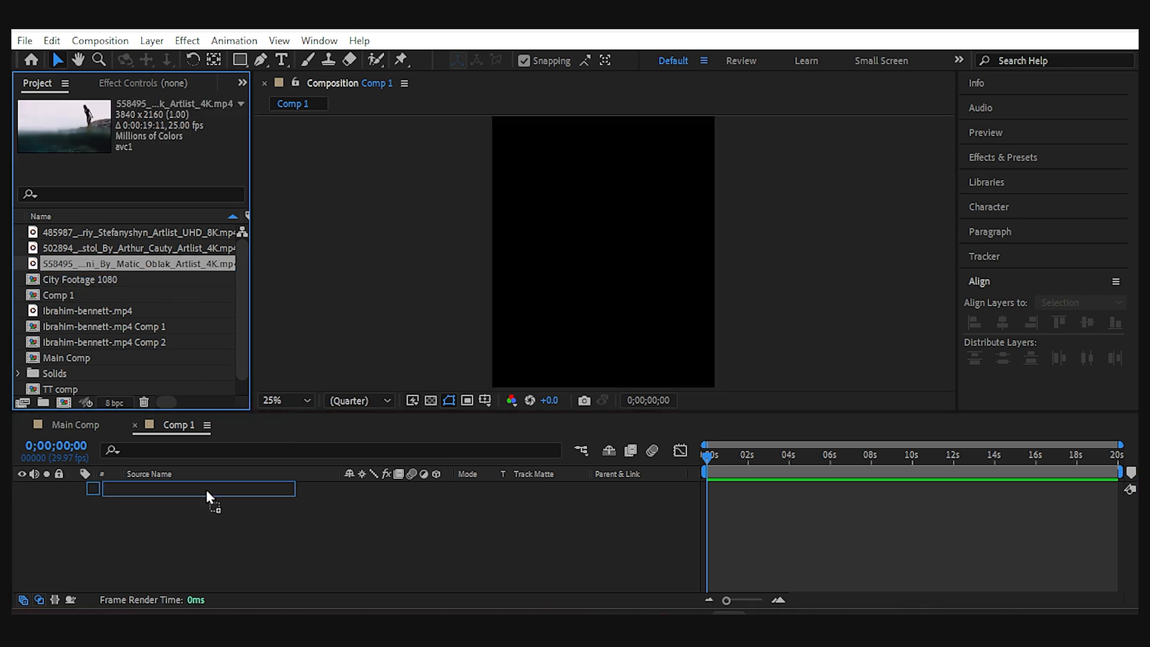
Step: Drop the diving clip into Comp 1 and apply Motion Tile with Mirror Edges enabled
drag(139, 263, 198, 489)
text(motion)
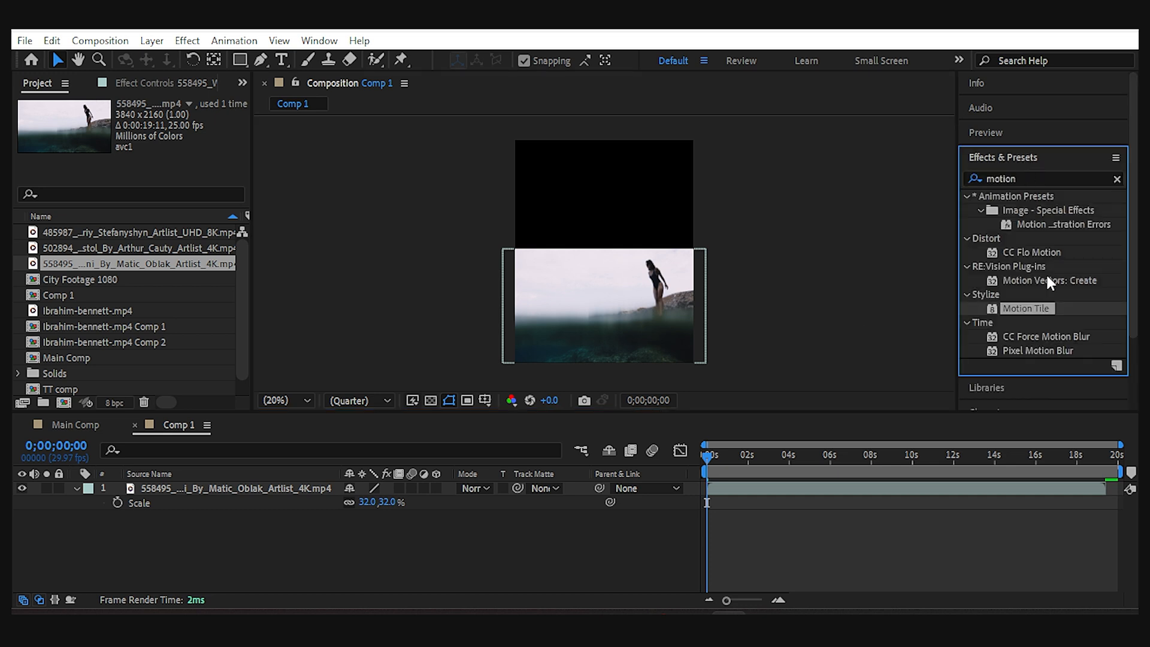
double_click(1026, 308)
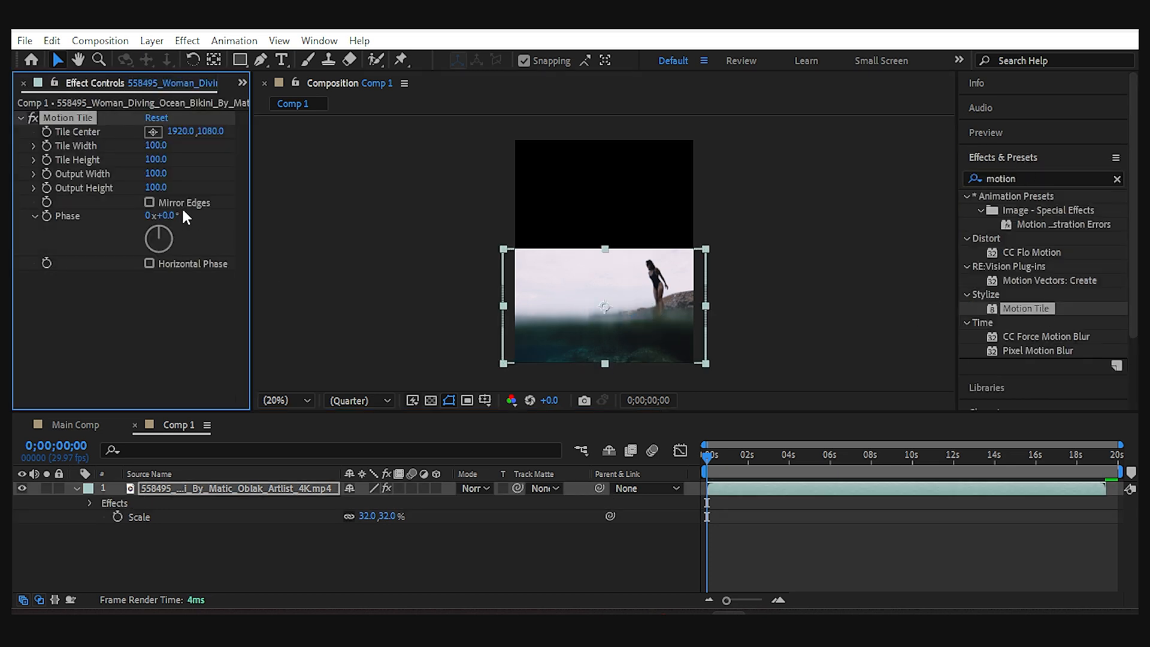
click(148, 202)
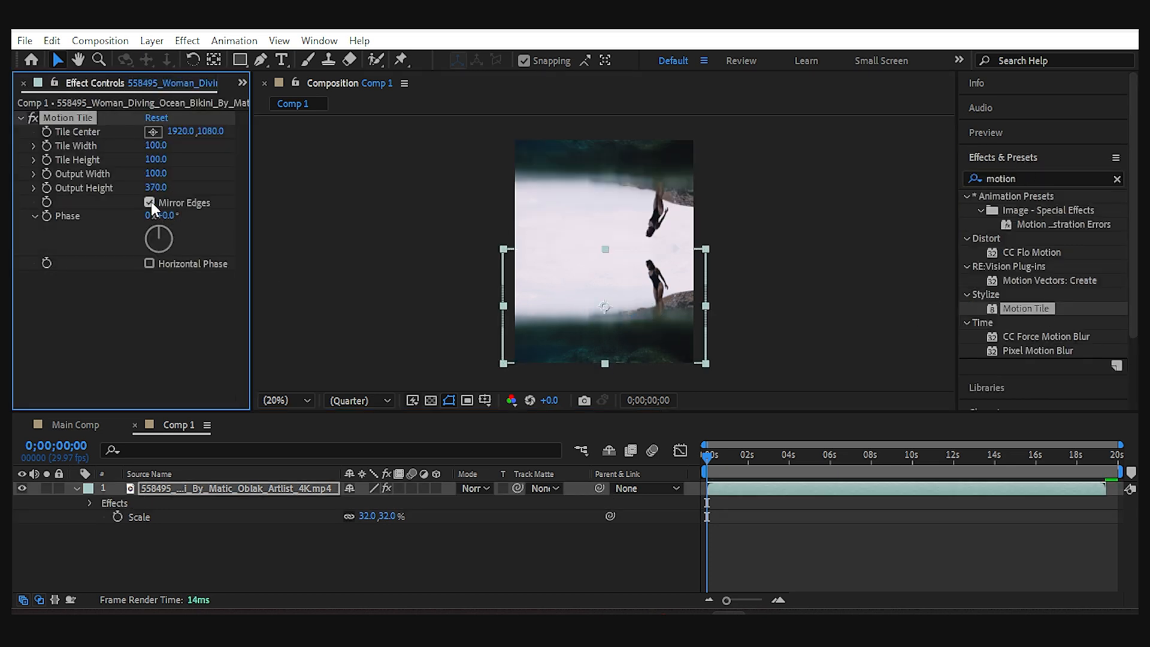